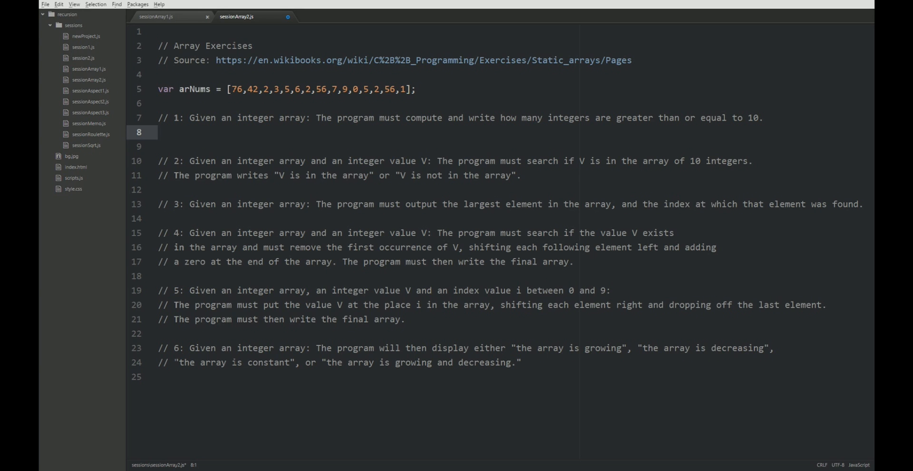
Step: Place the cursor on line 8 under the exercise 1 comment
click(158, 132)
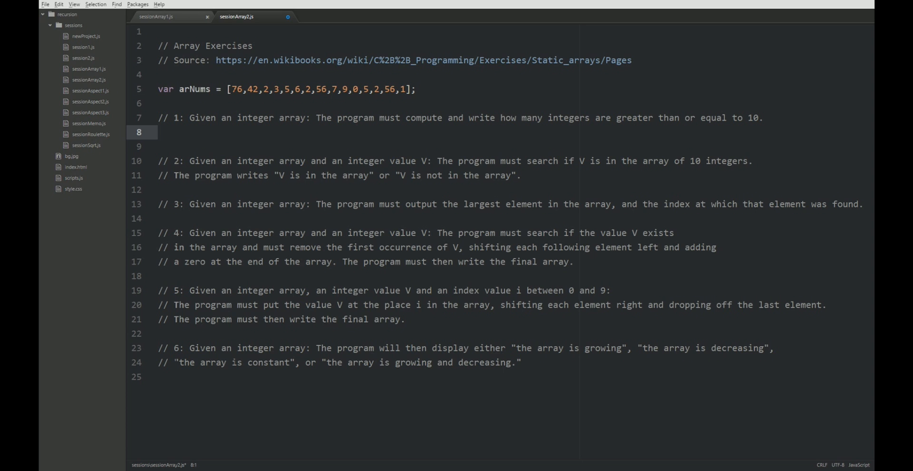
click(158, 132)
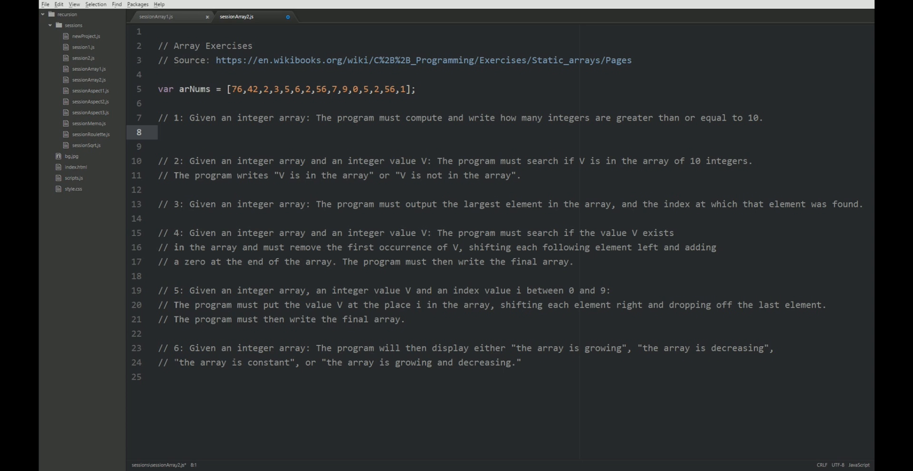
click(158, 132)
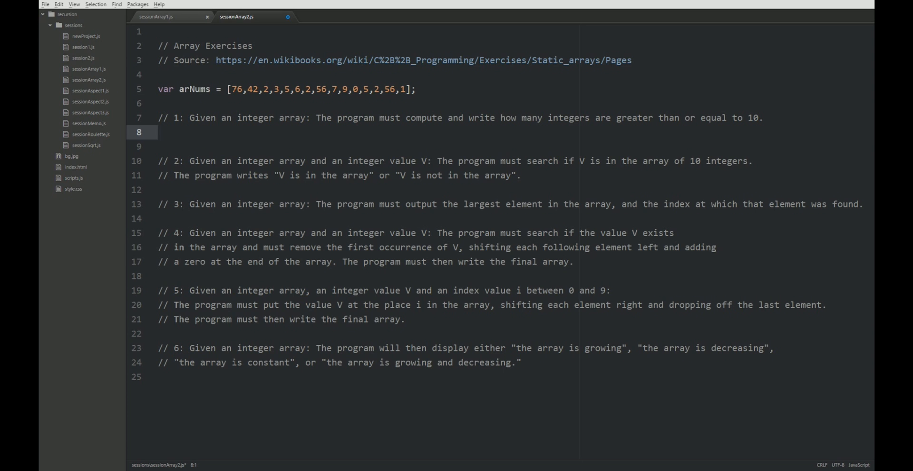
click(157, 132)
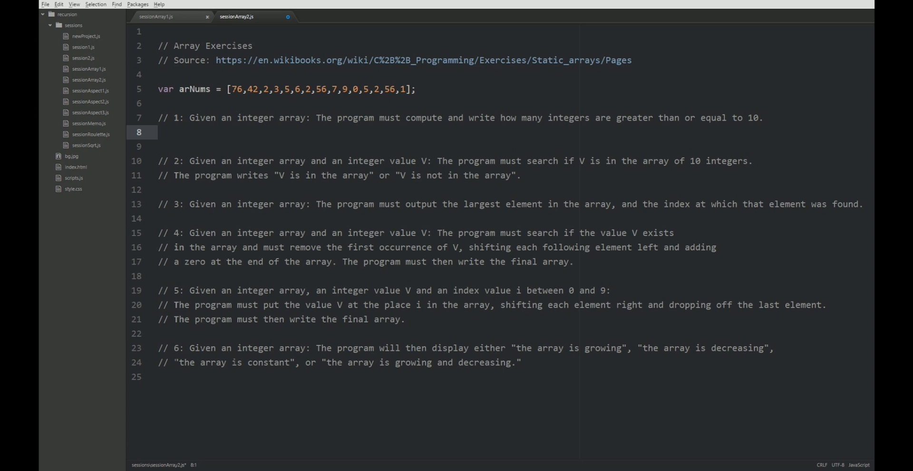
click(158, 132)
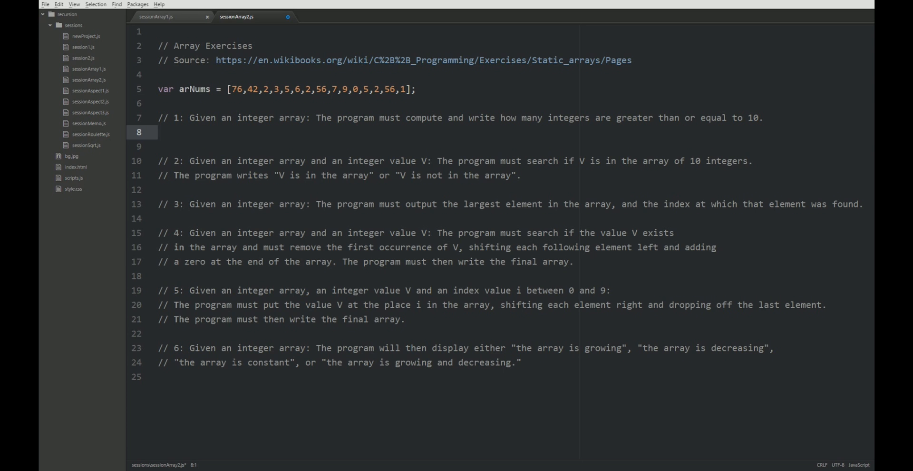
click(158, 131)
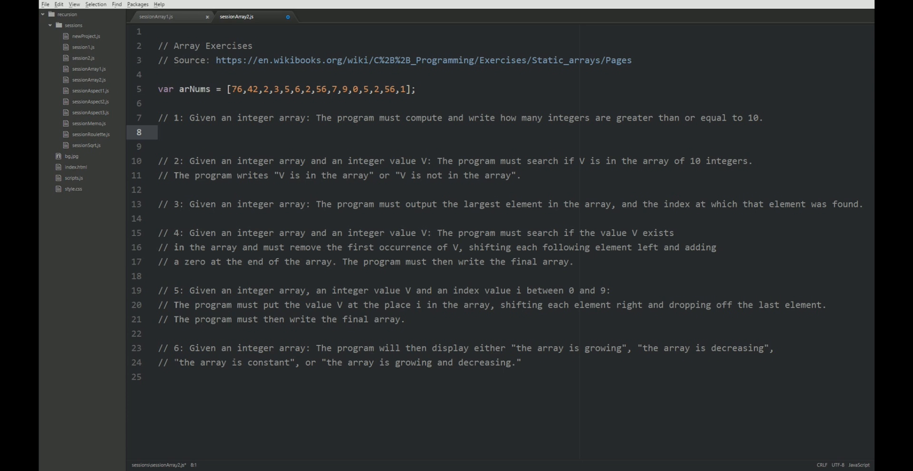
click(158, 132)
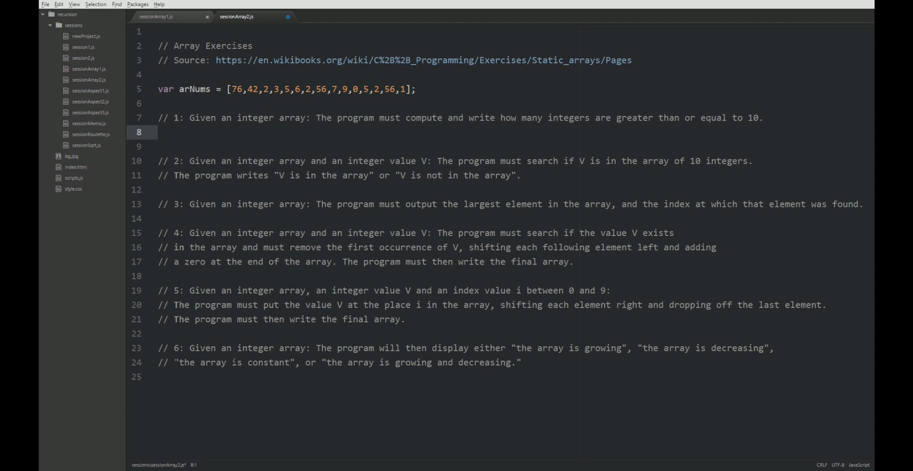
click(158, 132)
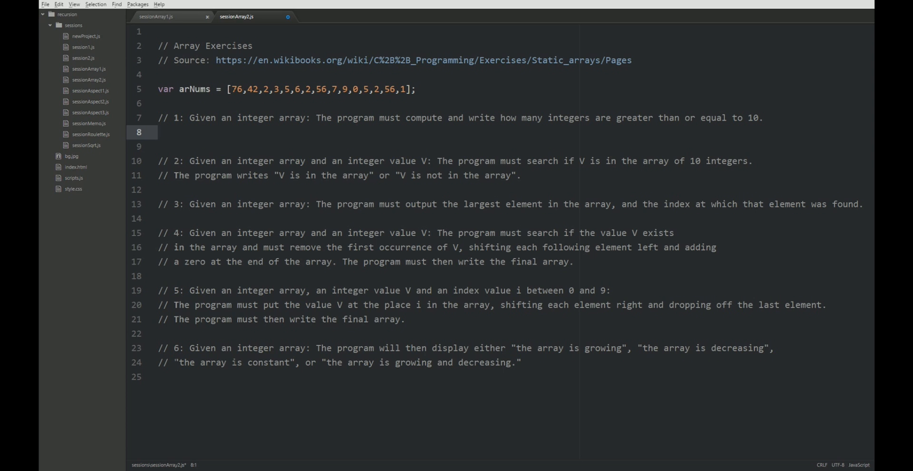
Step: Type the loop header for(let i = 0; i < arNums.length; i++) { with a blank line above
text(for()
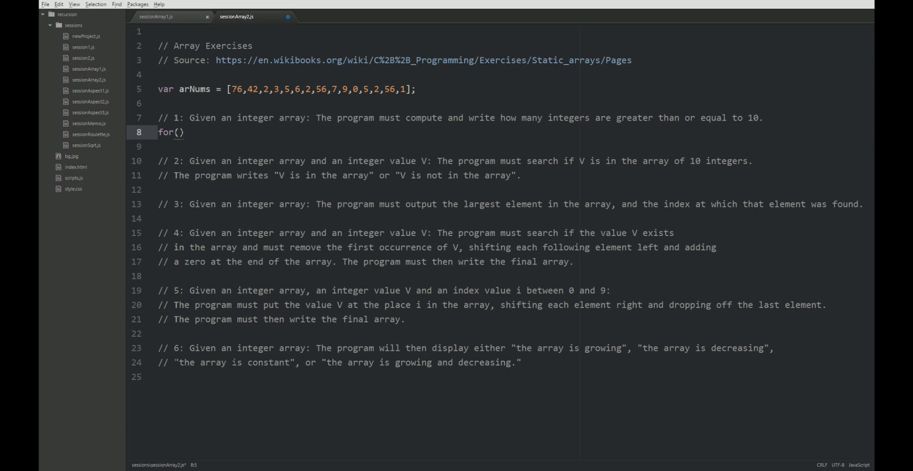
text(let i = 0)
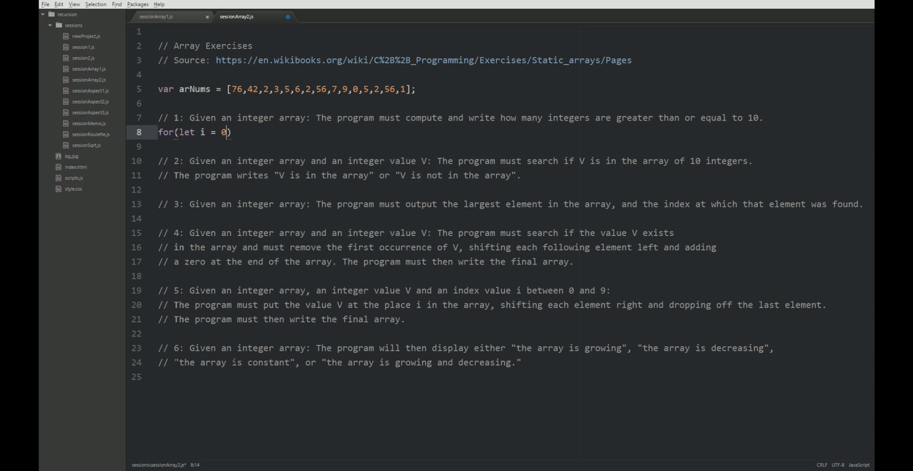
text("; ")
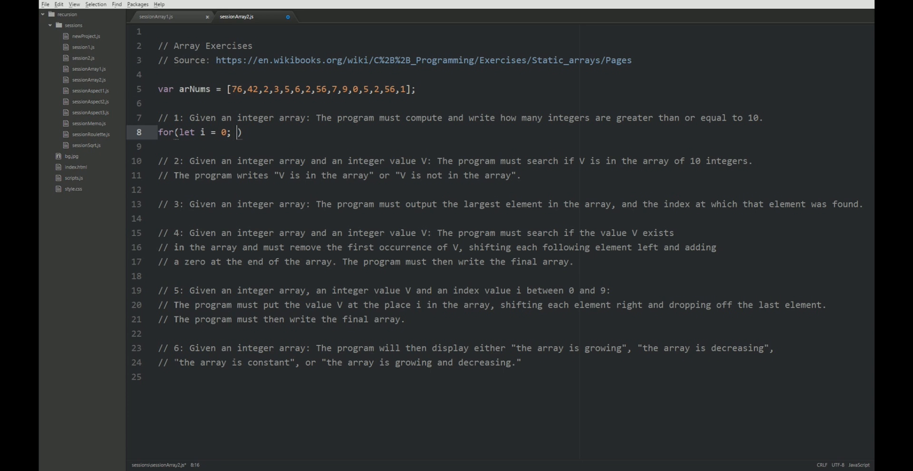
text(i <)
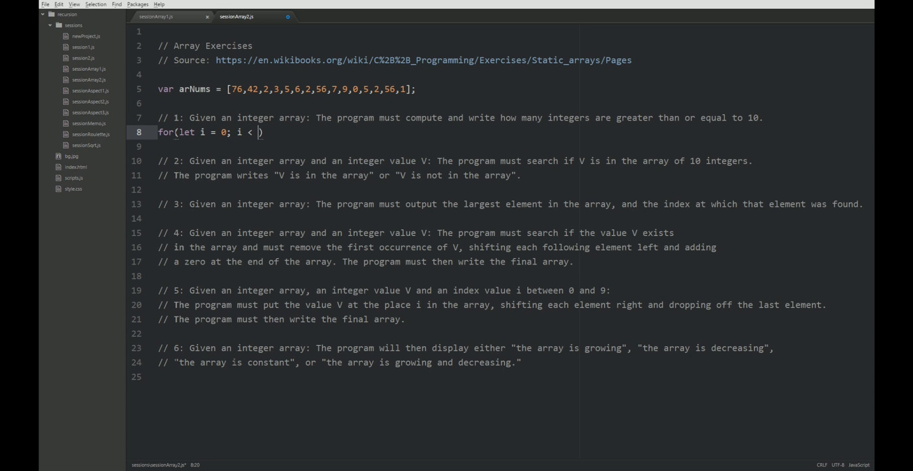
text(arNum)
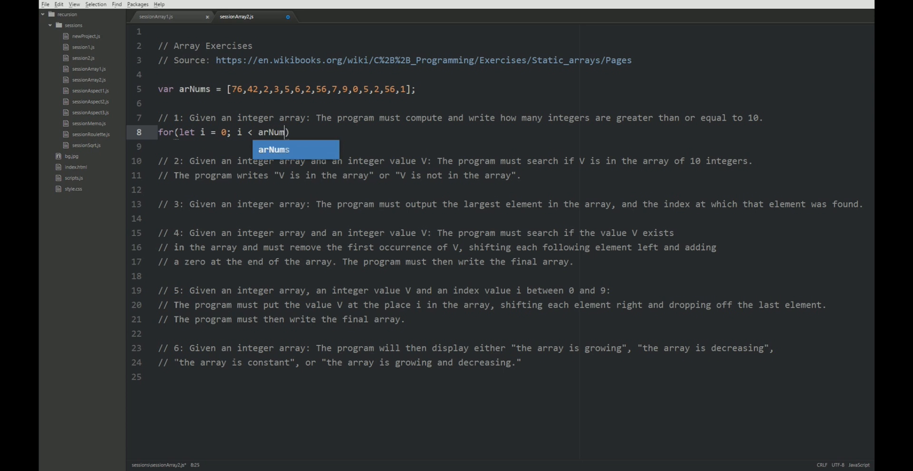
text(s)
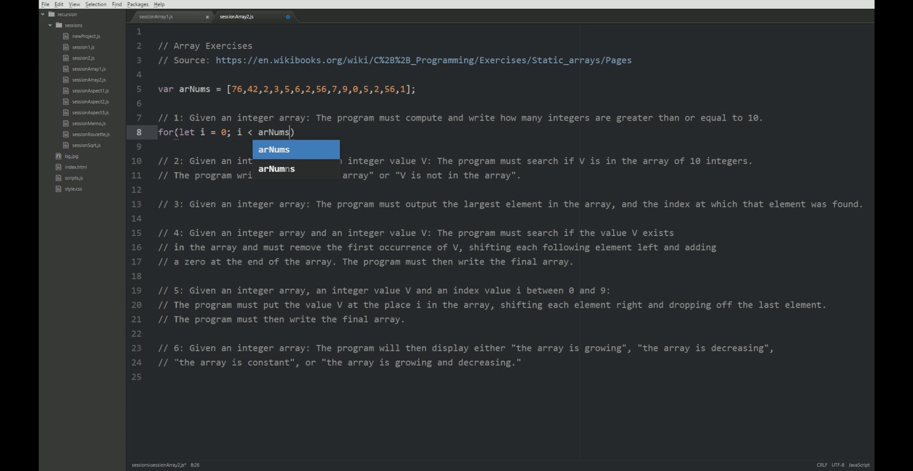
text(.length; i++)
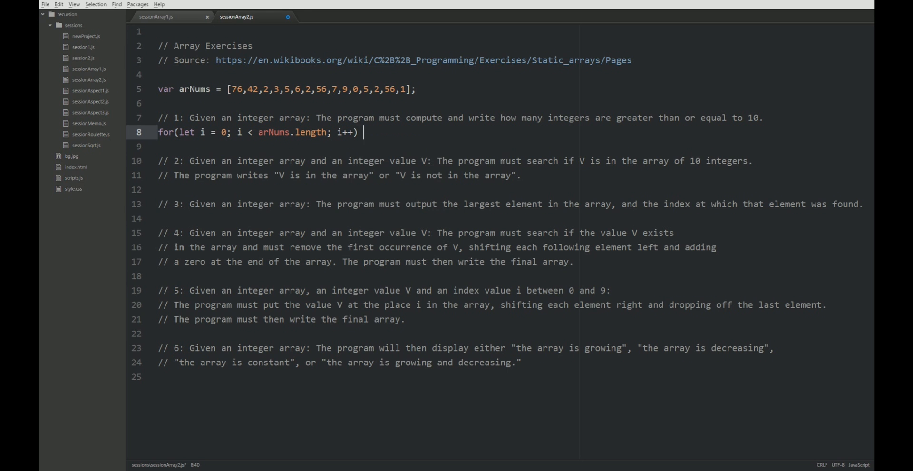
text({)
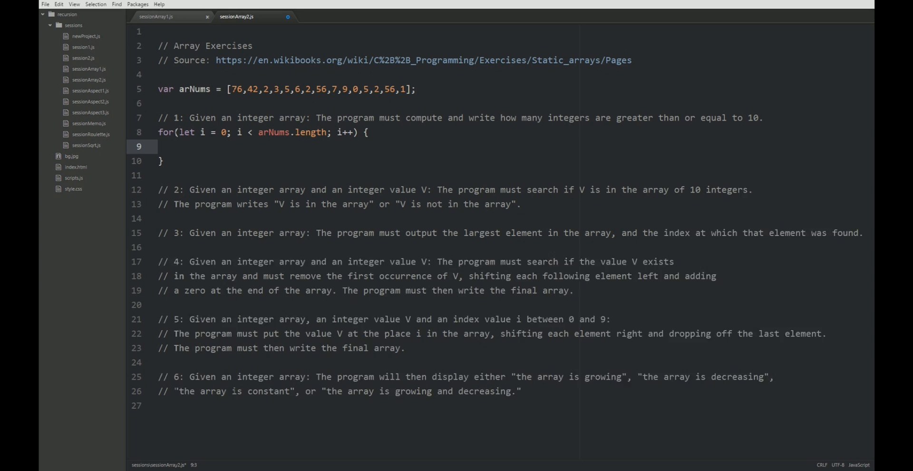
key(Enter)
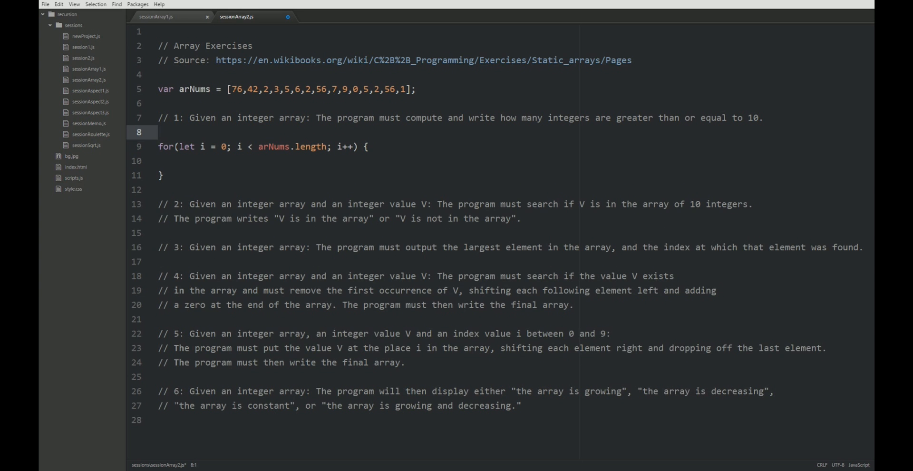
click(158, 132)
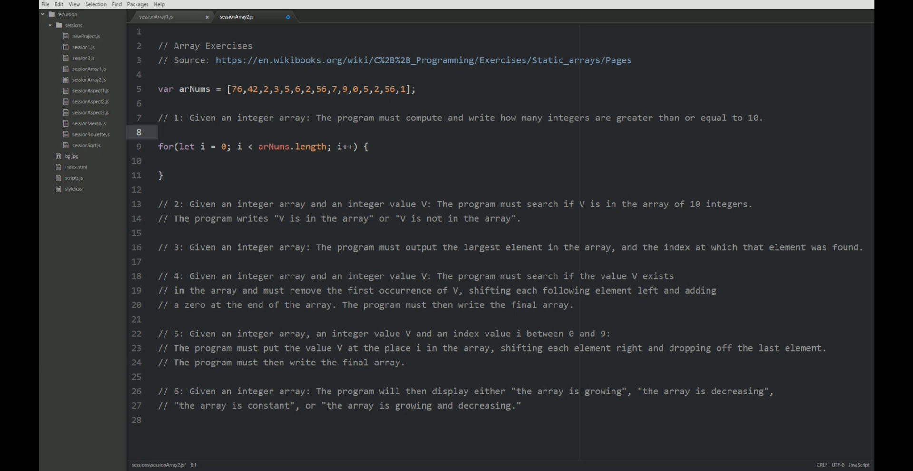
Step: Declare 'var intsGTE10 = 0;' on the line directly above the for loop
text(var)
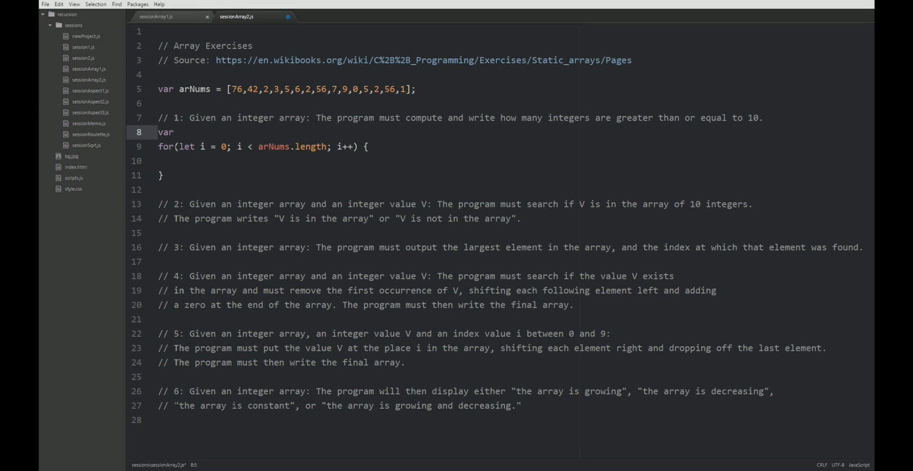
text(ints)
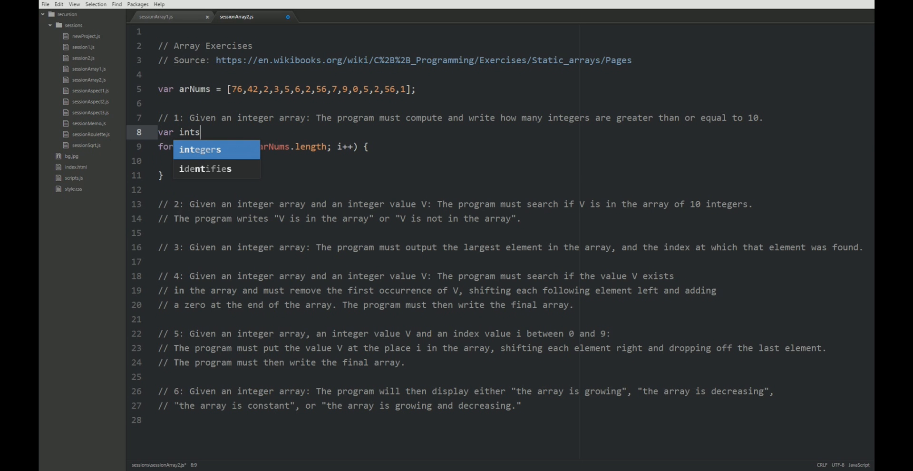
text(GT)
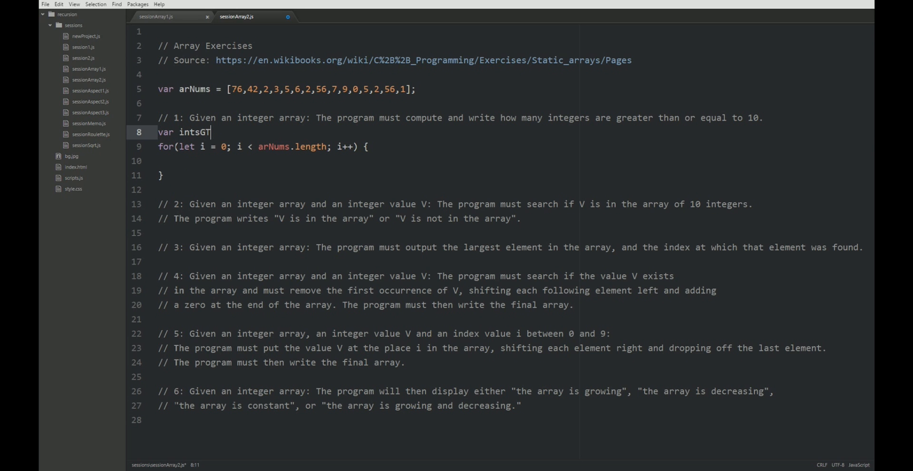
text(E10 = 0;)
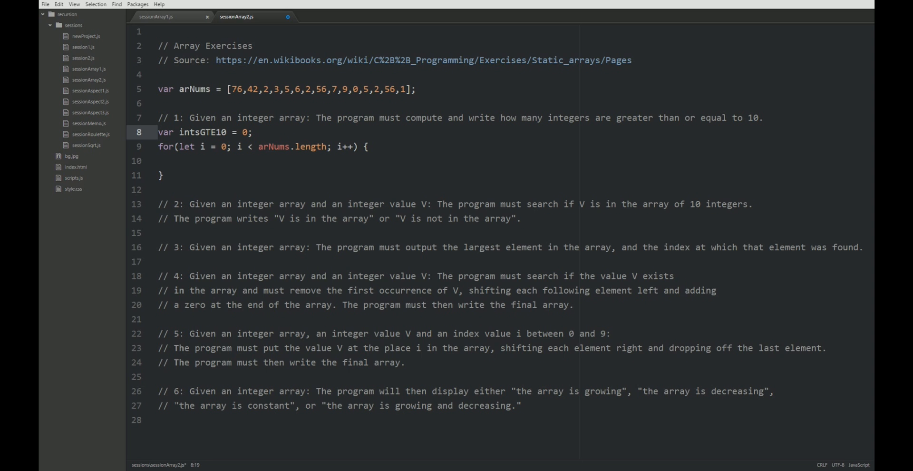
click(252, 132)
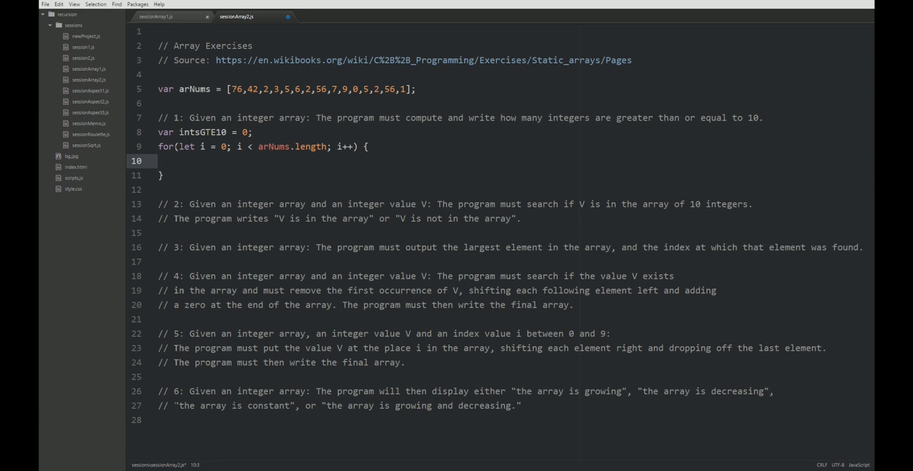
Step: Write arNums[i] inside the loop body and check the array's values
text(arNums)
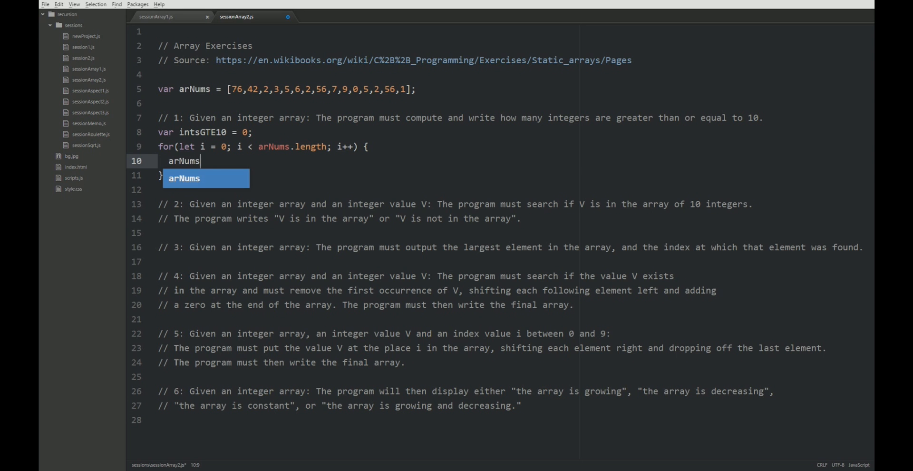
text([i])
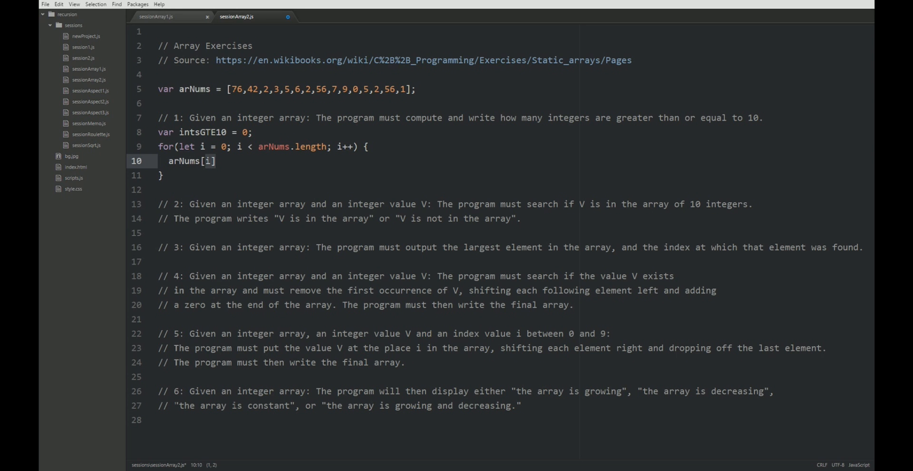
click(210, 161)
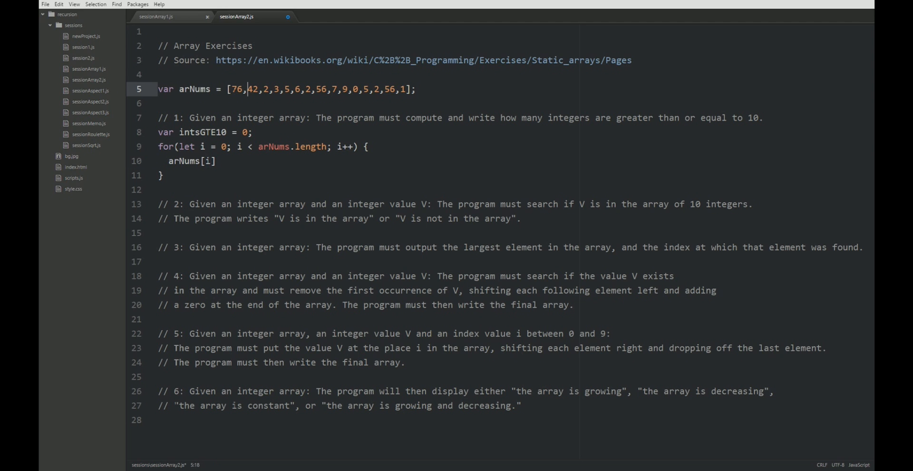
double_click(252, 88)
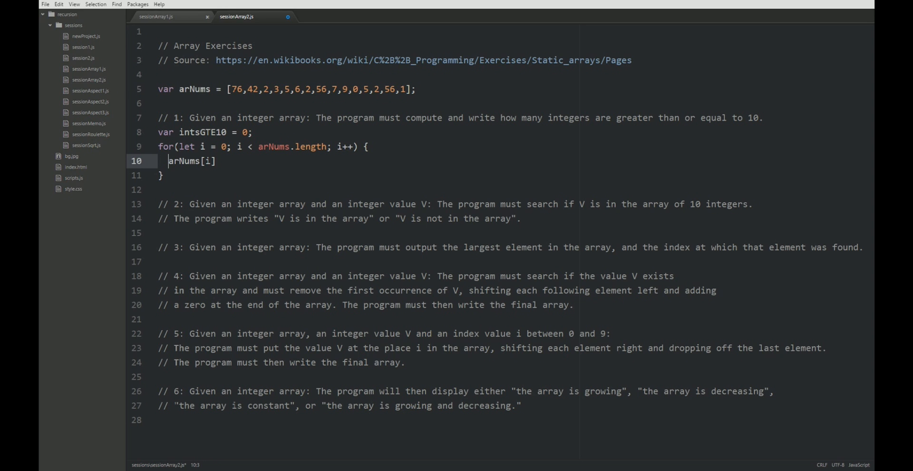
Step: Wrap it in if(arNums[i] >= 10) and increment intsGTE10 inside the braces
text(if()
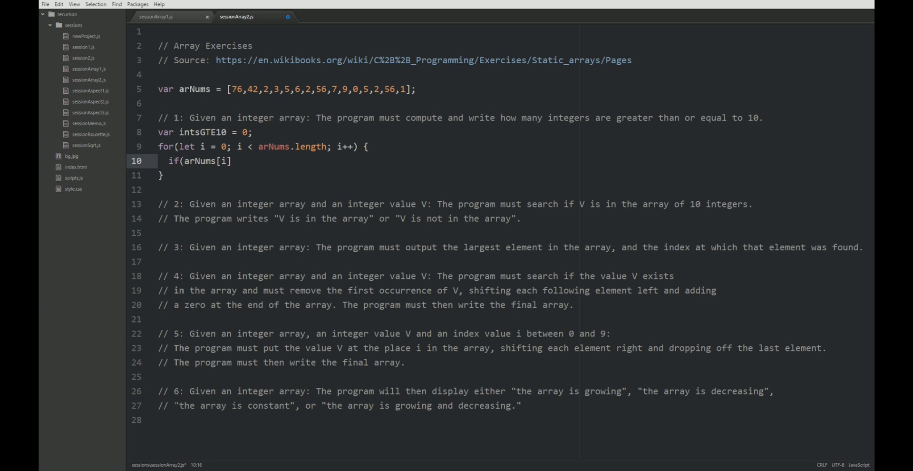
text(>= 10) {)
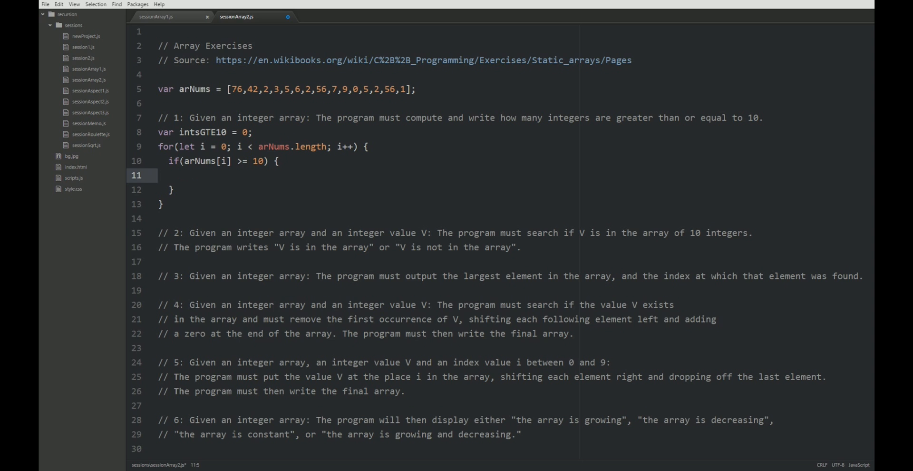
text(intsGTE10++;)
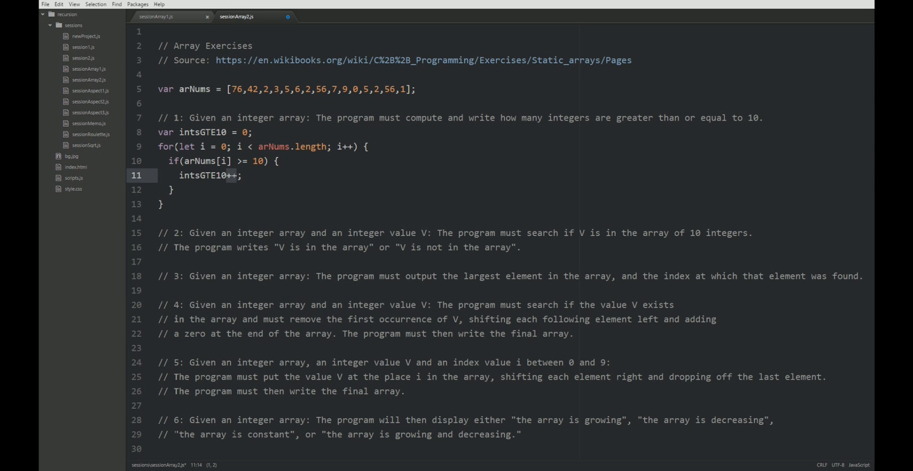
text(= intsGTE10 +)
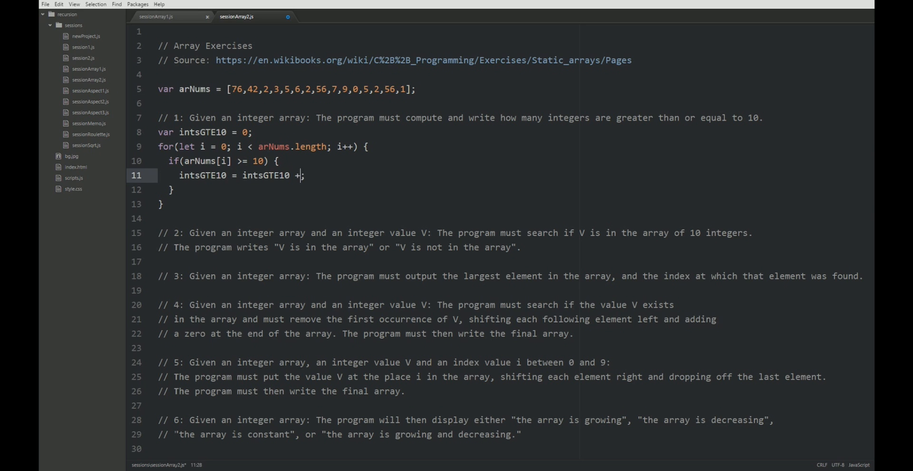
text(1)
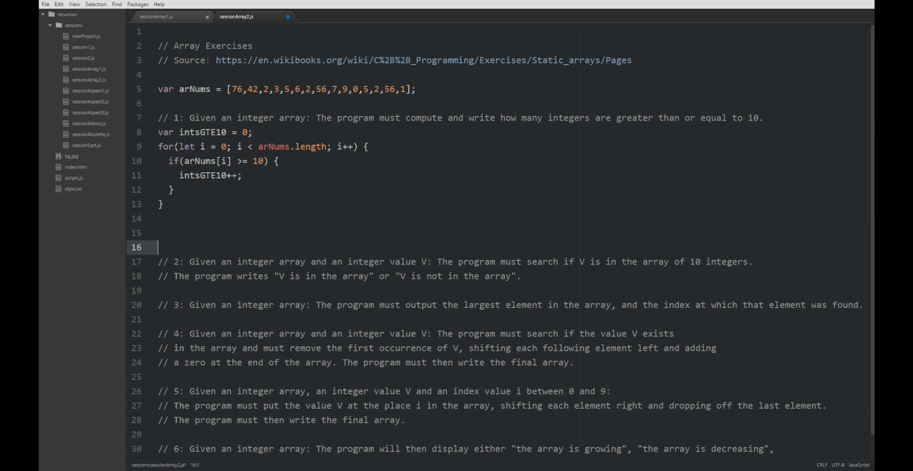
Step: Add writeLine("There are " + intsGTE10 + " integers >= 10 in the array.") and load Array2
text(writeLine(")
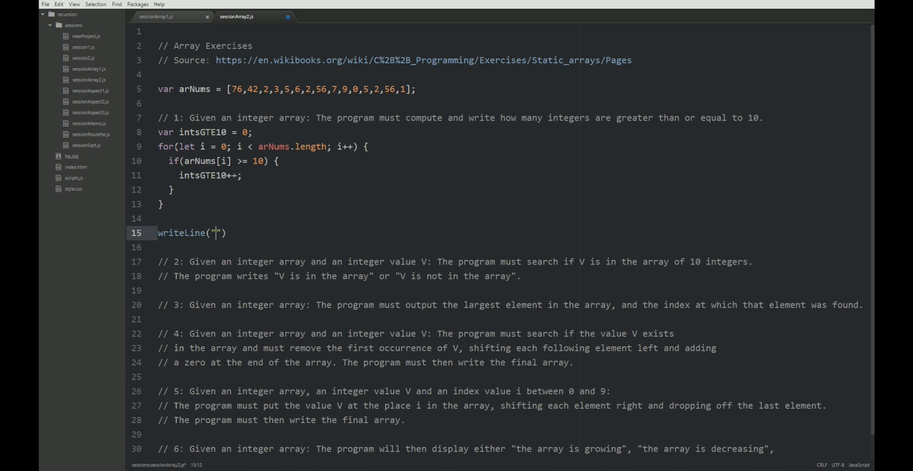
text(There are)
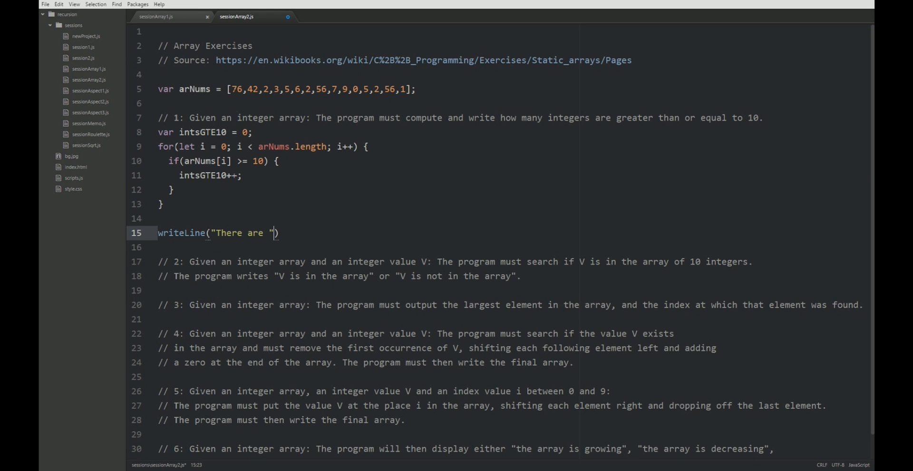
text(+ intsGTE10 + ")
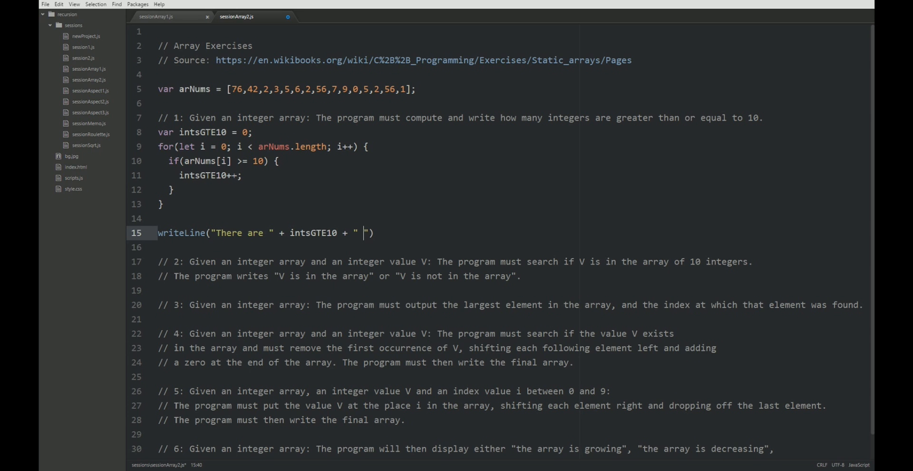
text(integers)
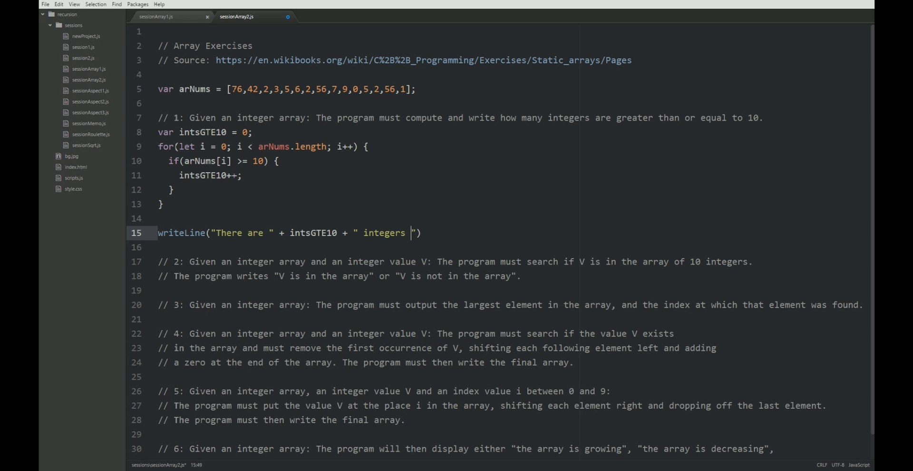
text(>=)
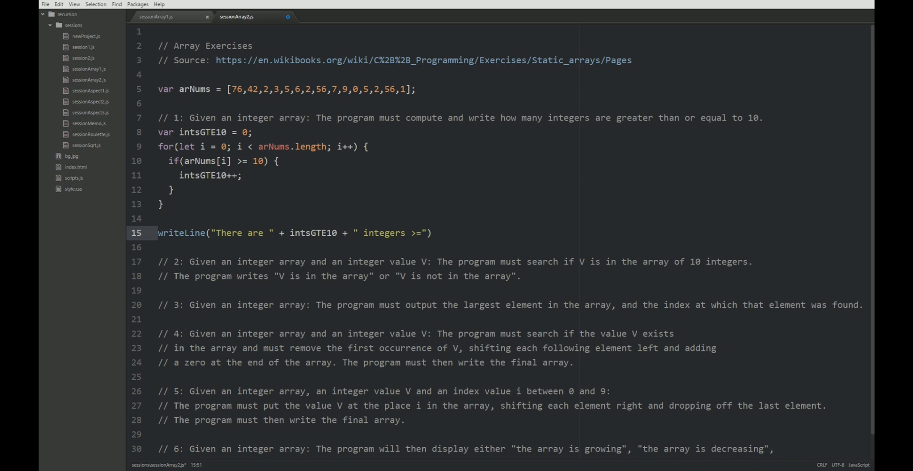
text(10 in the array.)
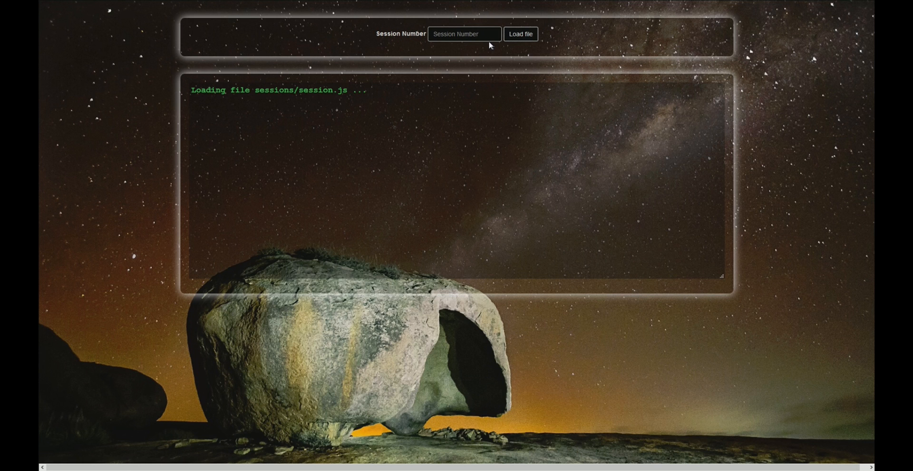
click(520, 34)
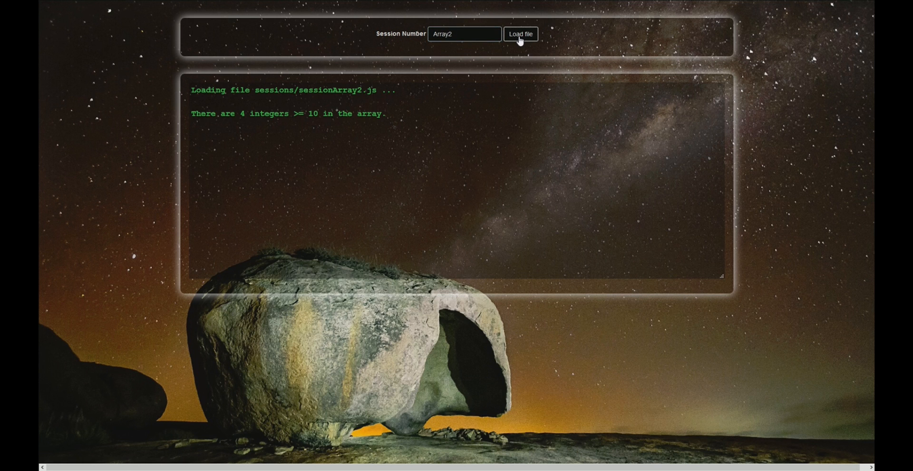